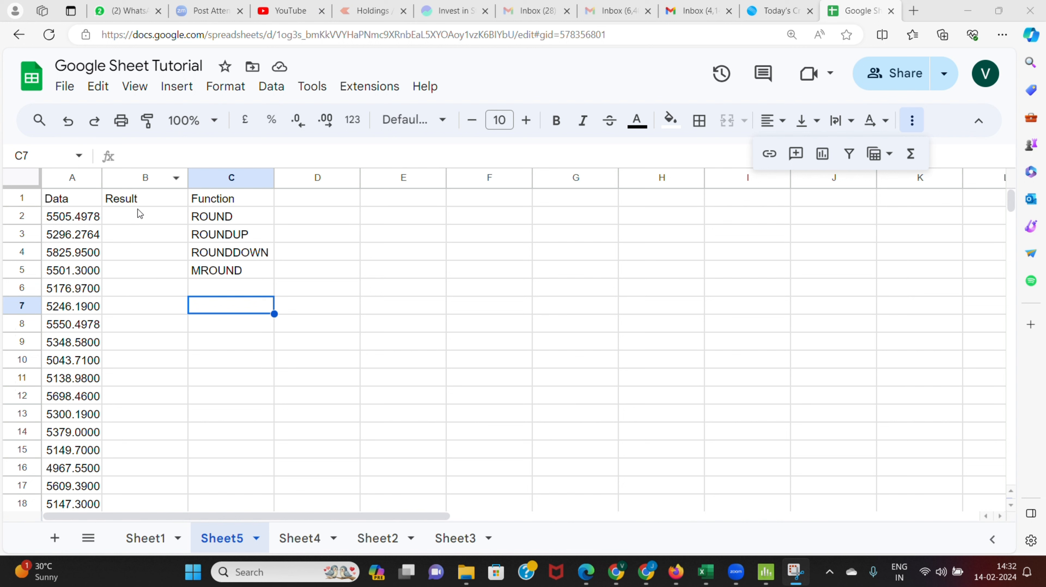
# Enter =ROUND(A2,2) in B2 so the first result shows 5506
pyautogui.click(145, 216)
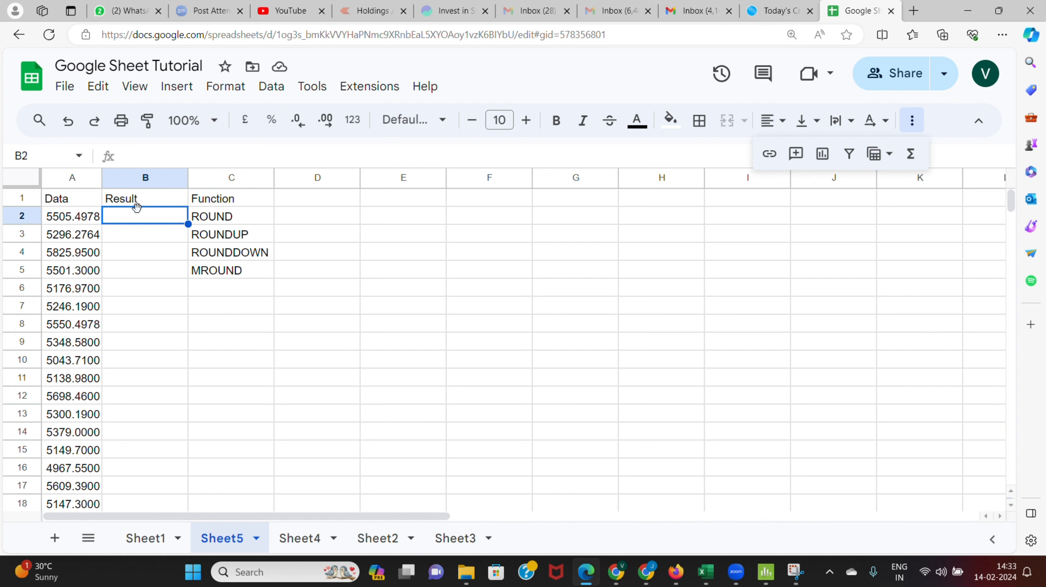
pyautogui.write('=')
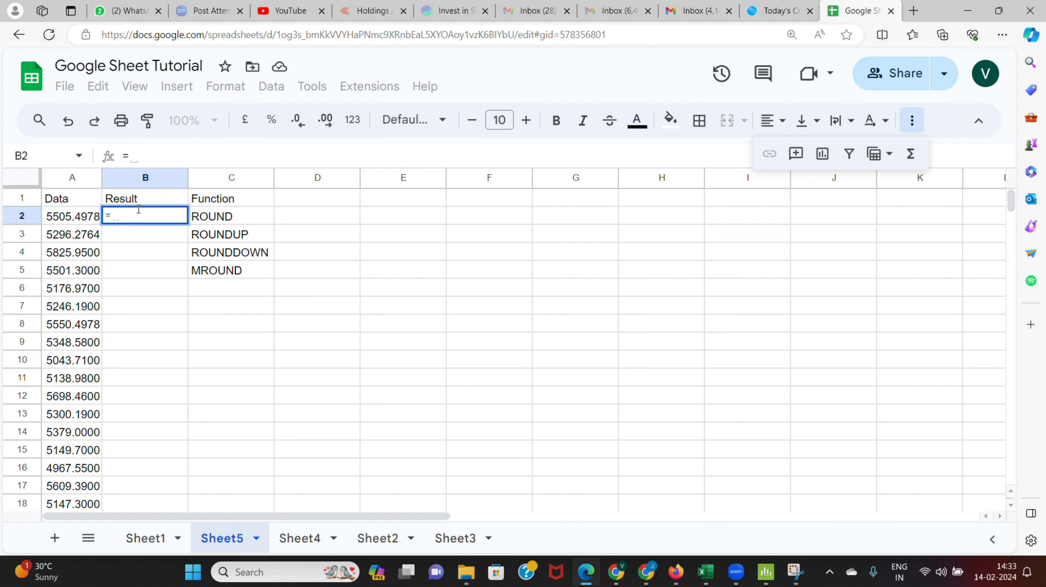
pyautogui.write('roun')
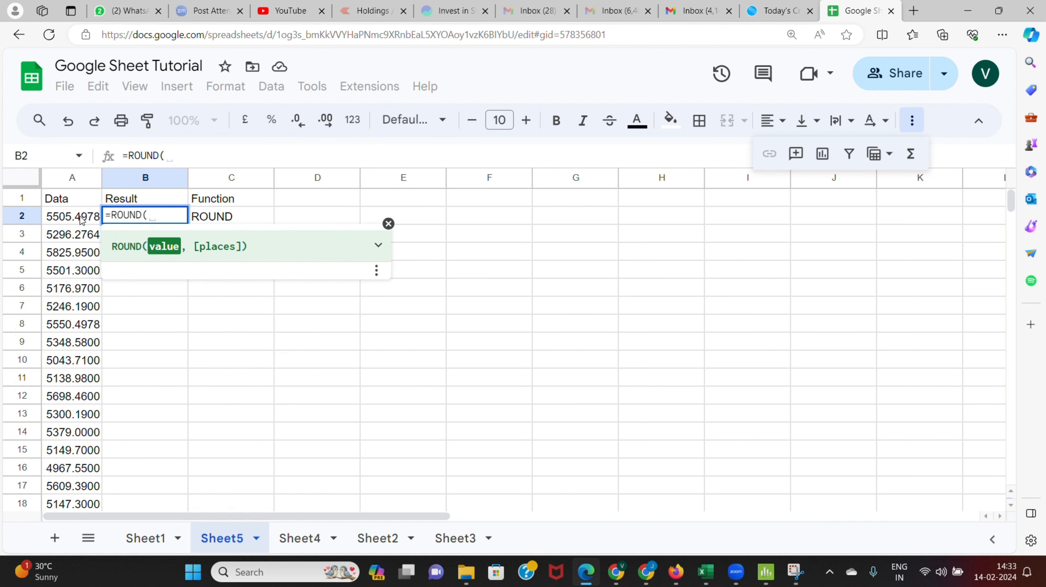
pyautogui.click(71, 216)
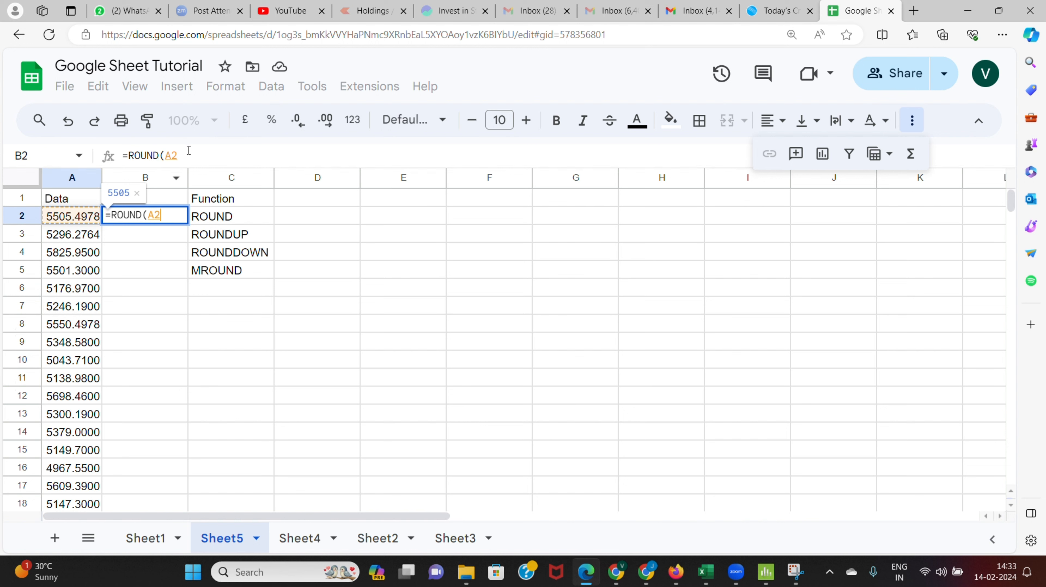
pyautogui.write('(')
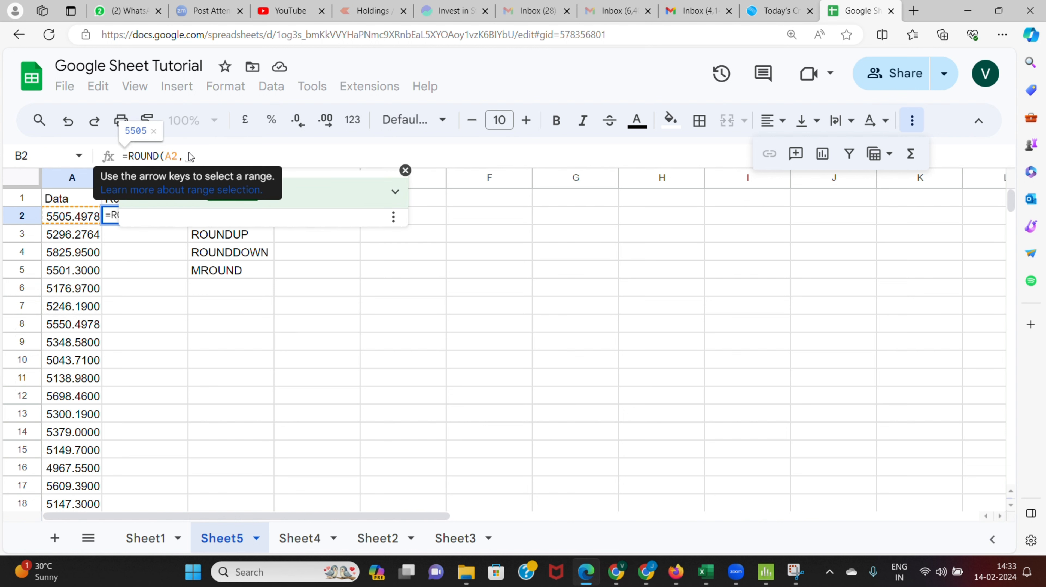
pyautogui.write('2')
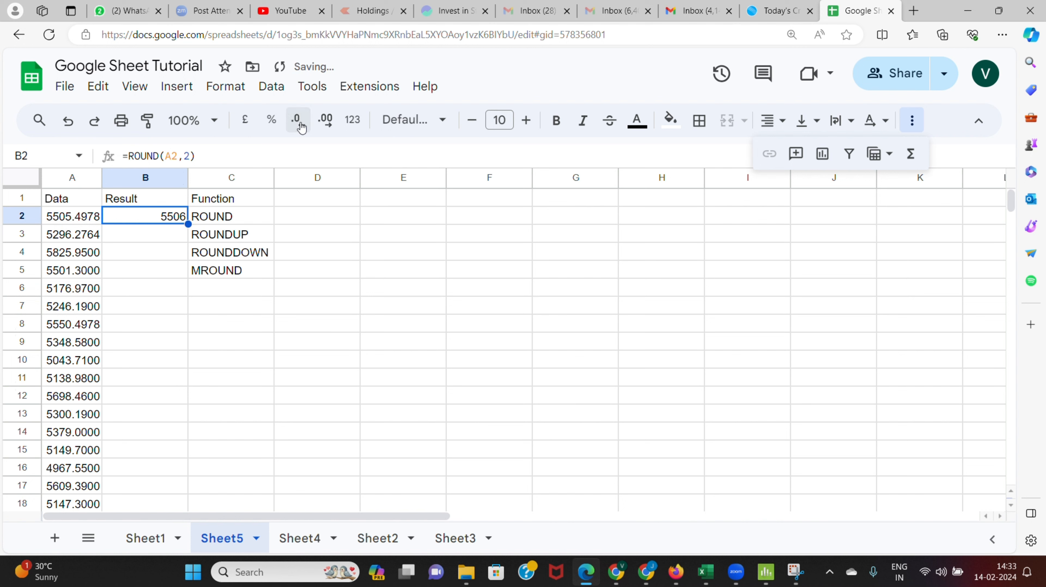
# Adjust the displayed decimal places on B2 to inspect the rounded result
pyautogui.click(325, 119)
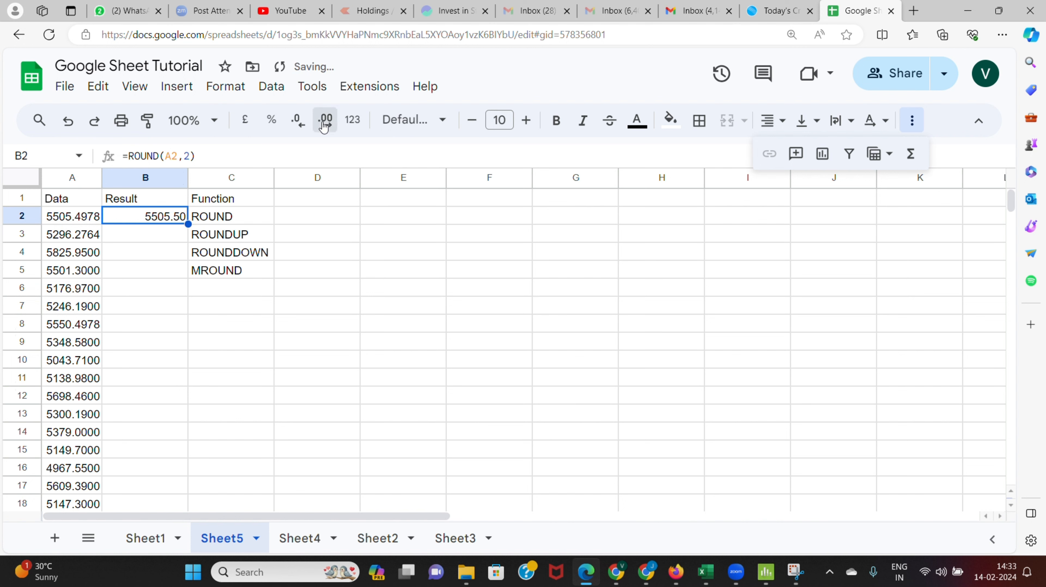
pyautogui.click(324, 119)
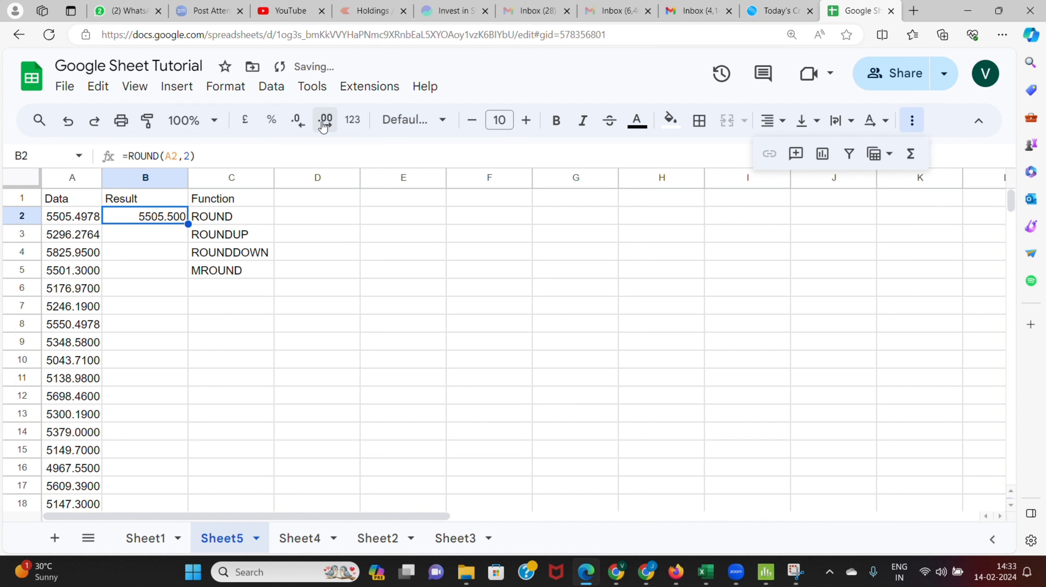
pyautogui.click(297, 119)
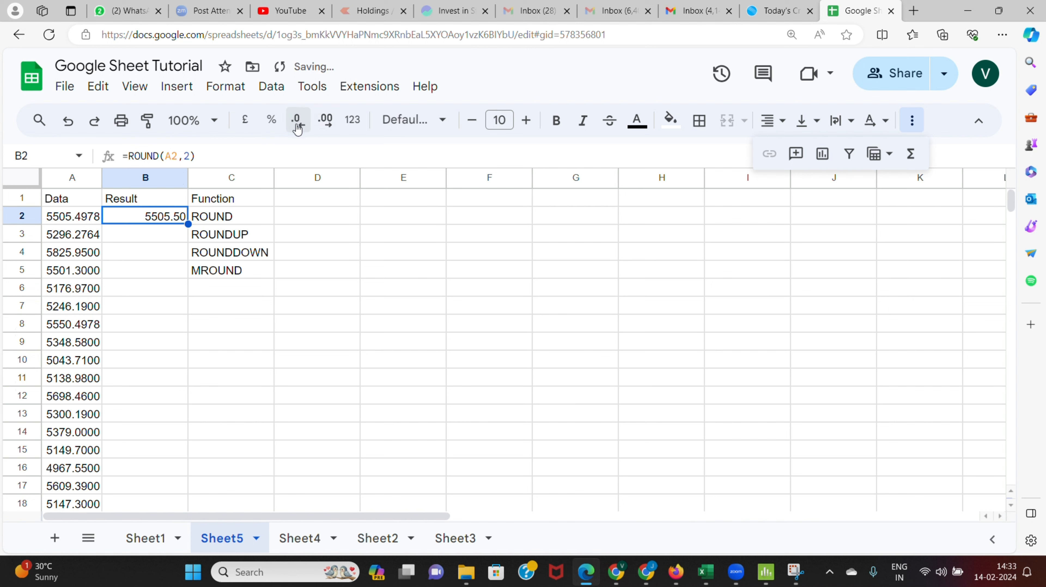
# Change the ROUND places argument in B2 to 0 so it shows 5505 with no decimals
pyautogui.doubleClick(145, 216)
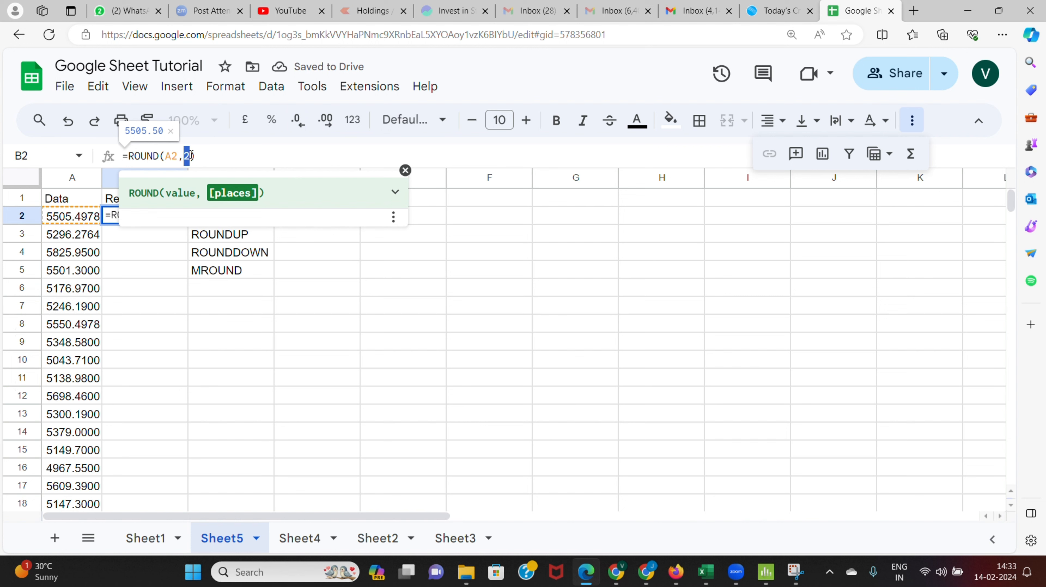
pyautogui.write('0')
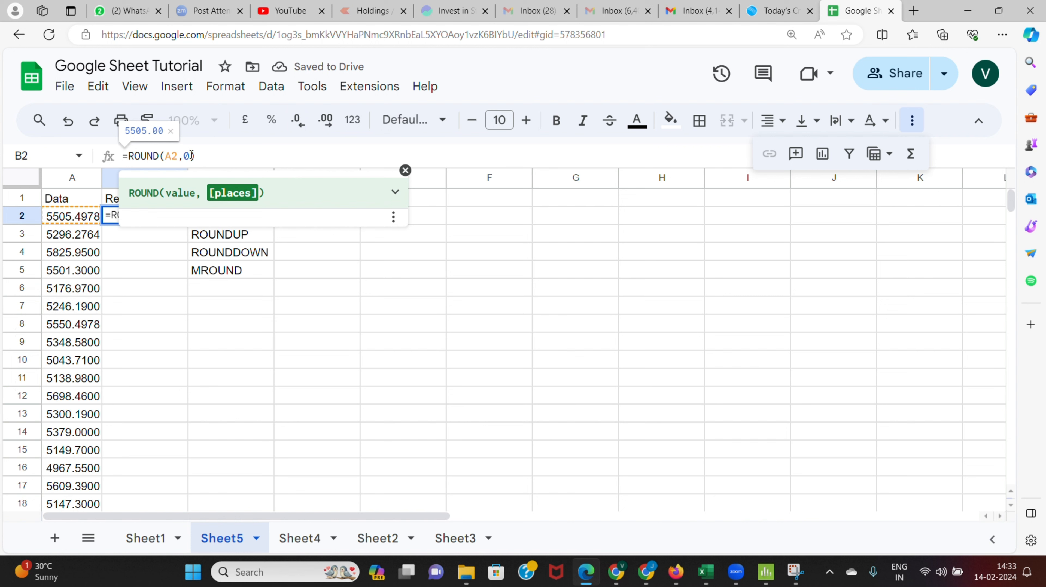
pyautogui.press('Enter')
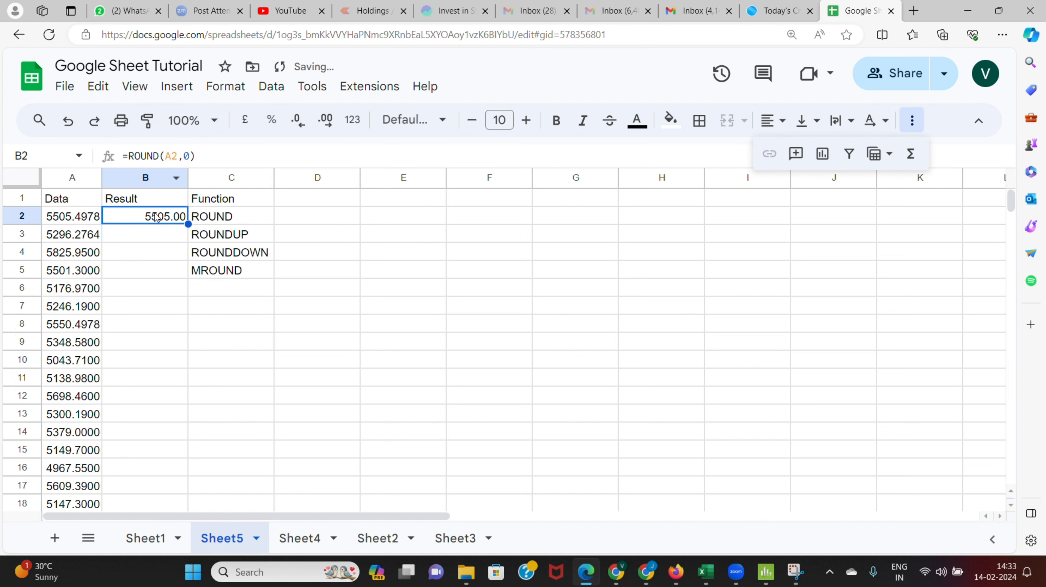
pyautogui.click(325, 119)
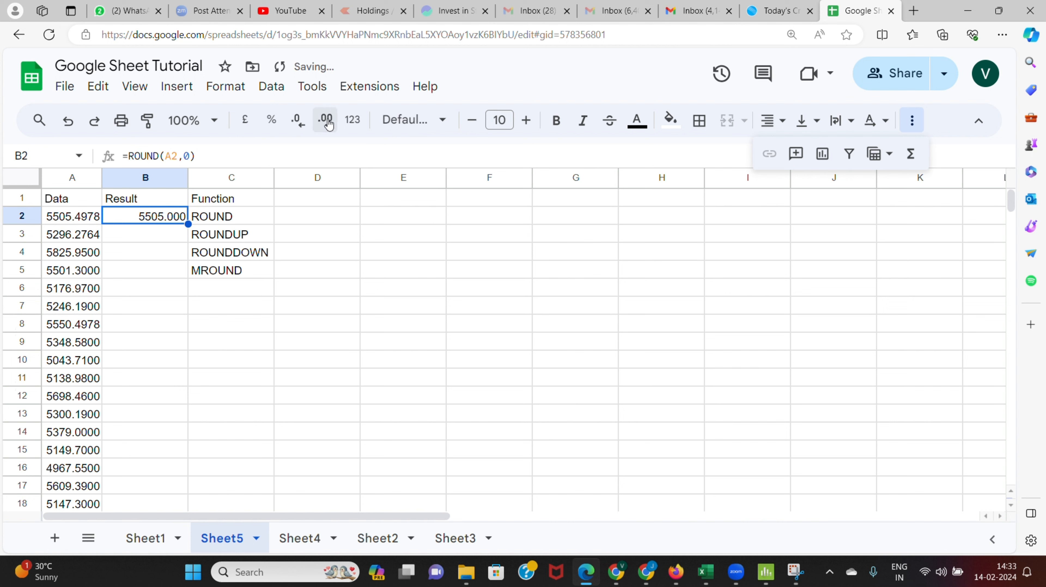
pyautogui.click(294, 120)
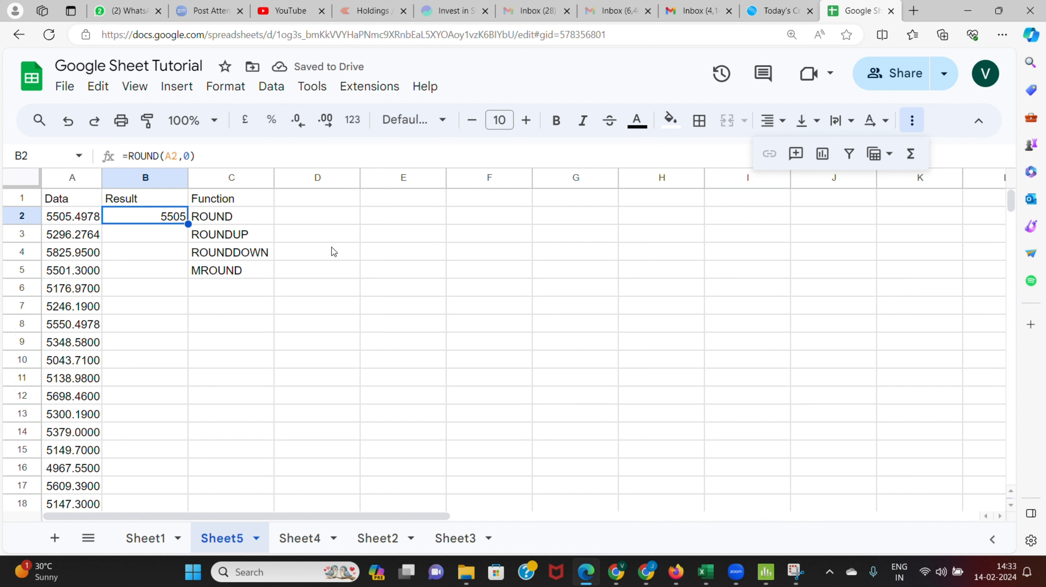
# Enter =ROUNDUP(A3,0) in B3 so the second result shows 5297
pyautogui.click(145, 234)
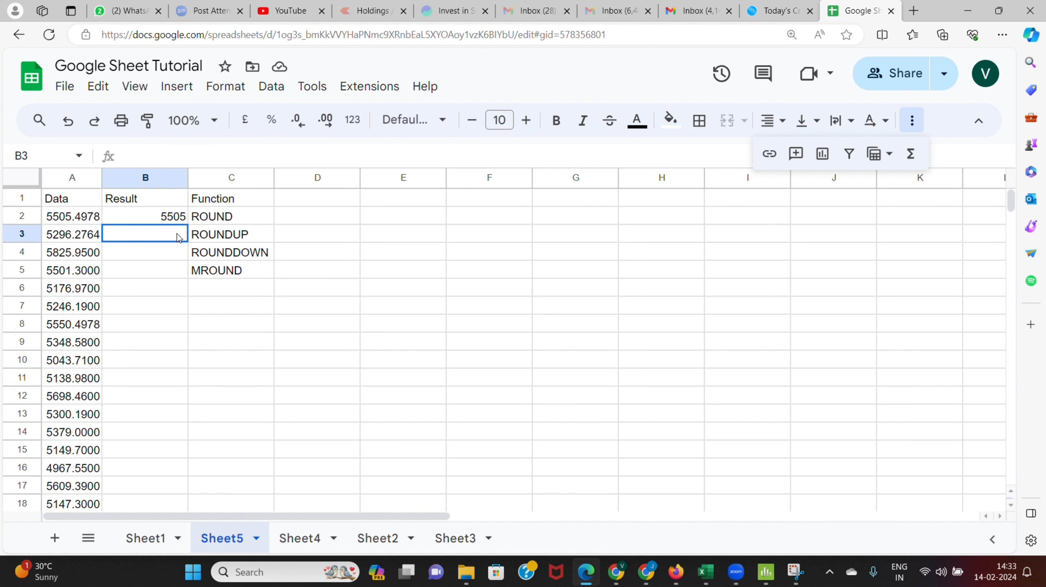
pyautogui.write('=')
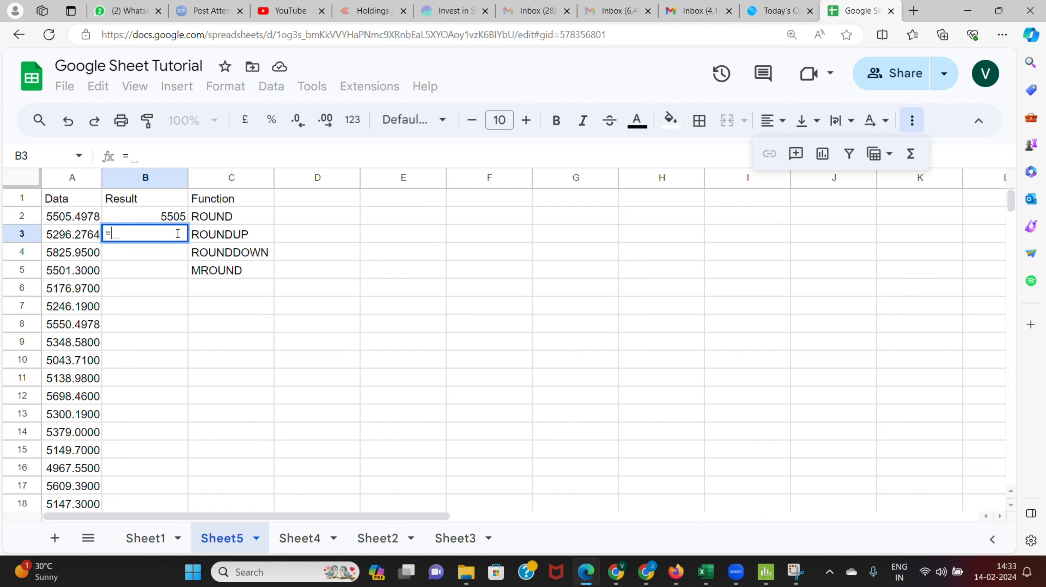
pyautogui.write('ro')
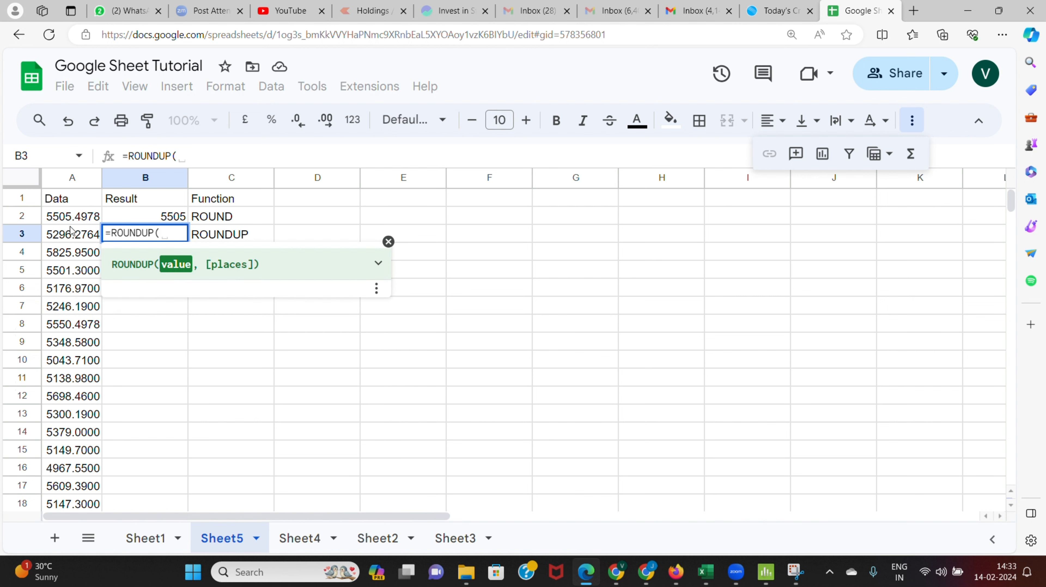
pyautogui.click(72, 235)
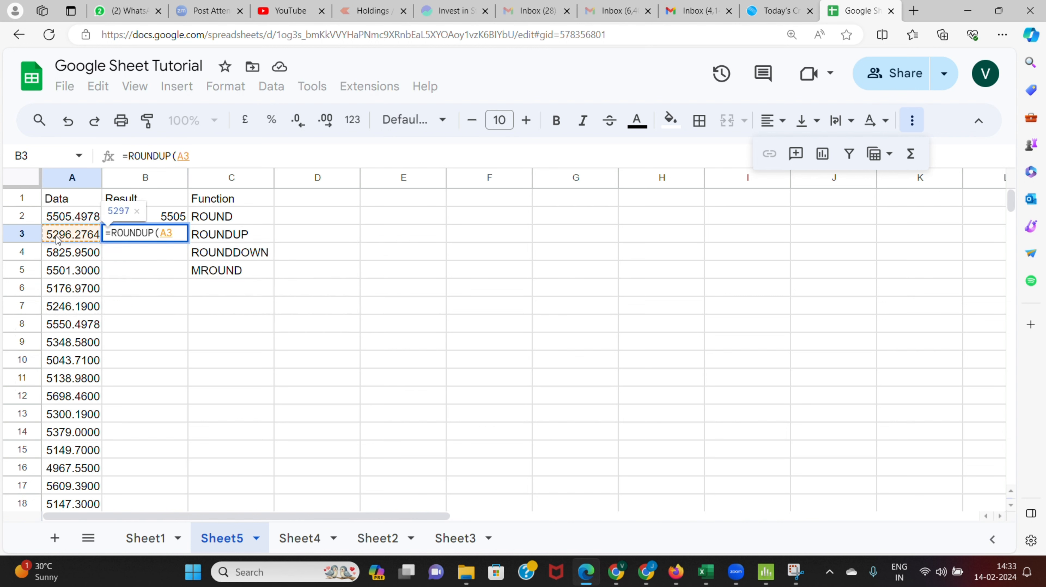
pyautogui.write(',')
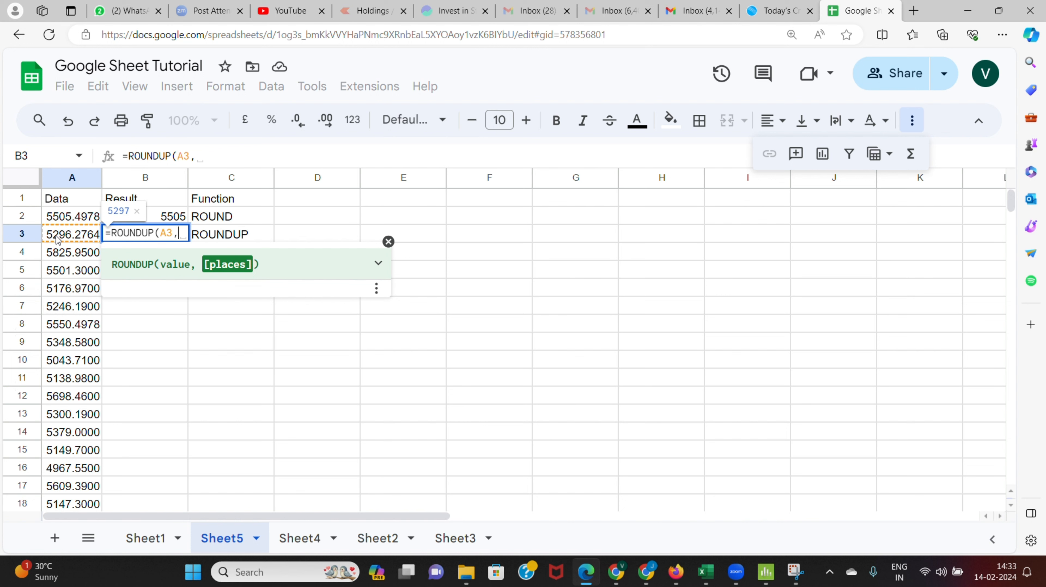
pyautogui.write('0)')
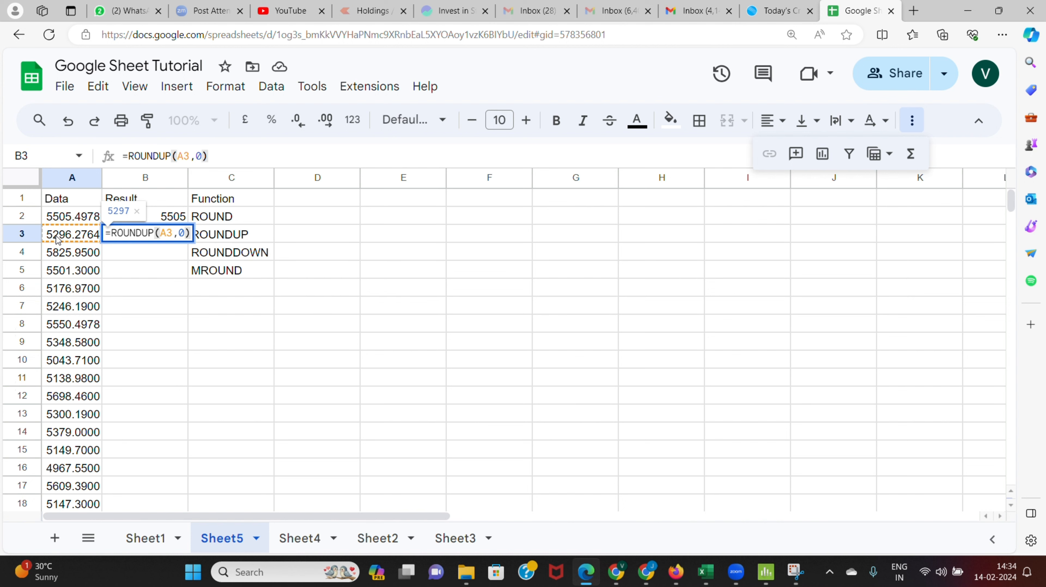
pyautogui.press('Enter')
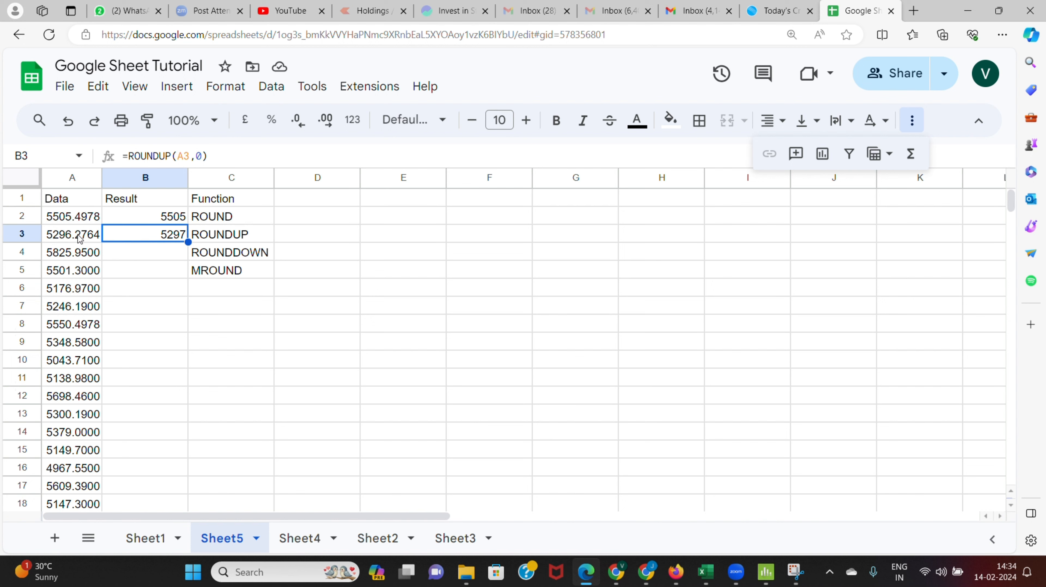
pyautogui.moveTo(51, 243)
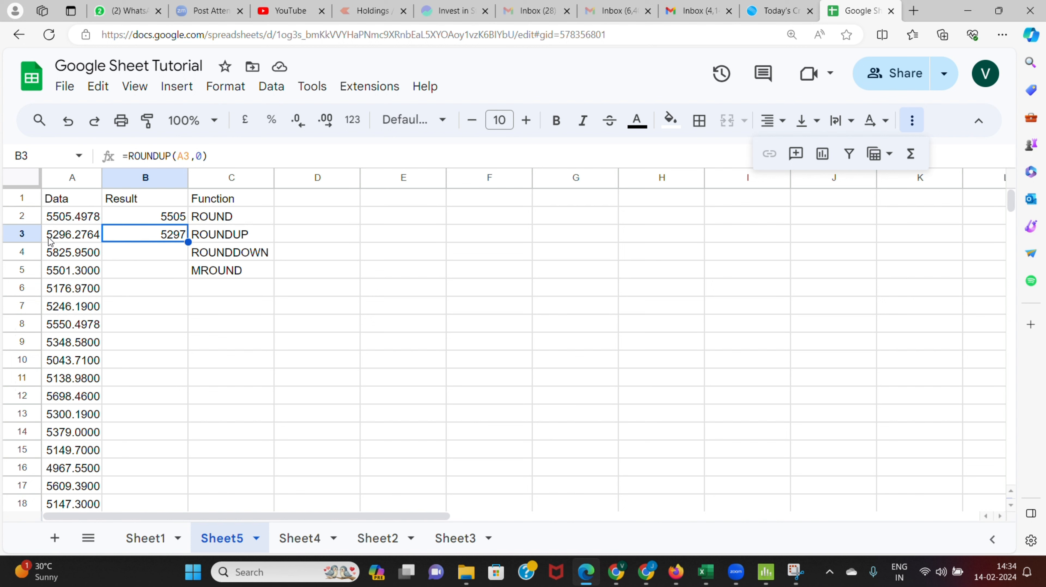
pyautogui.moveTo(70, 243)
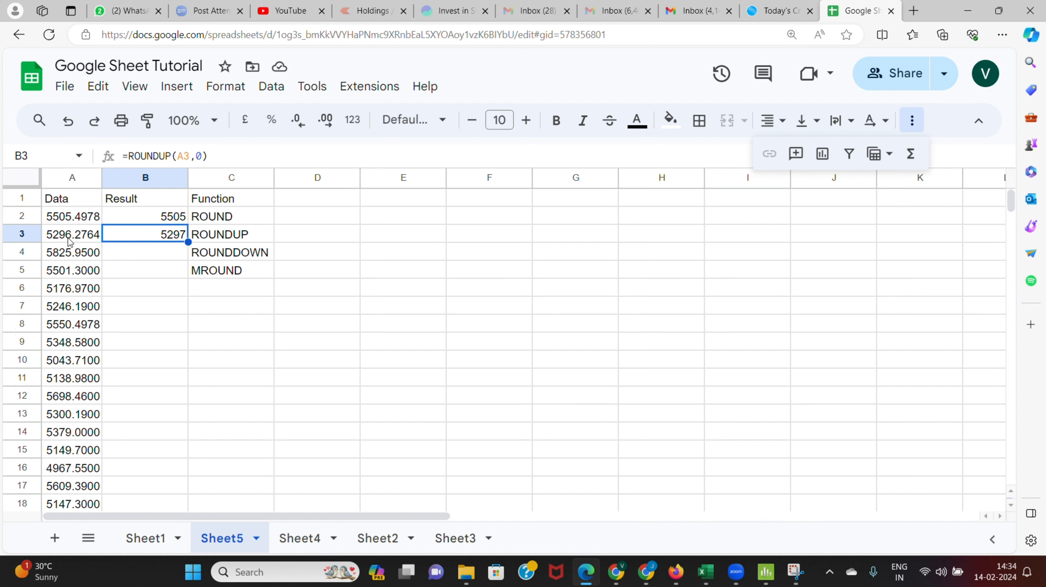
pyautogui.moveTo(157, 234)
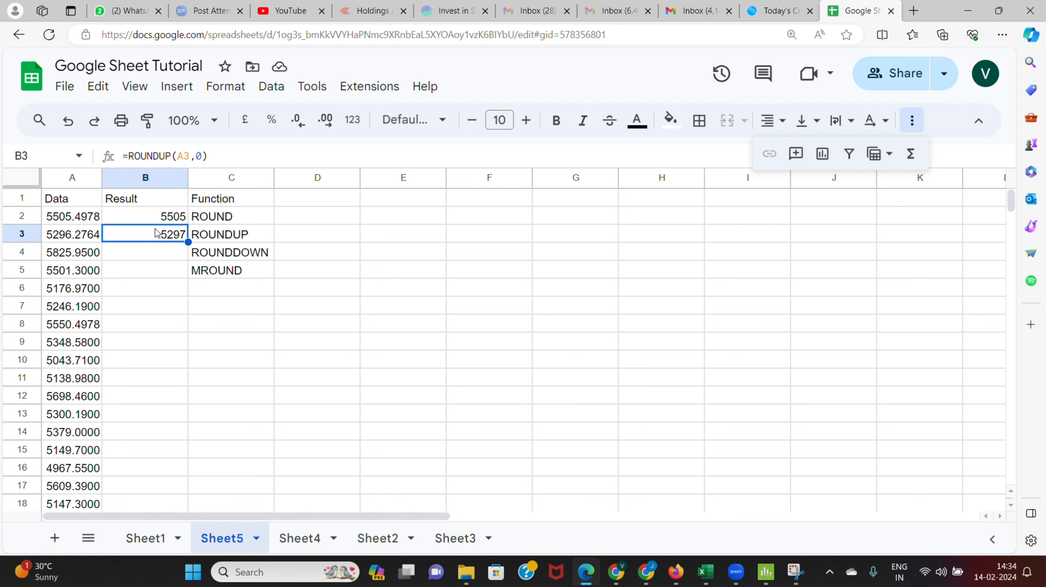
pyautogui.moveTo(158, 234)
pyautogui.write('=')
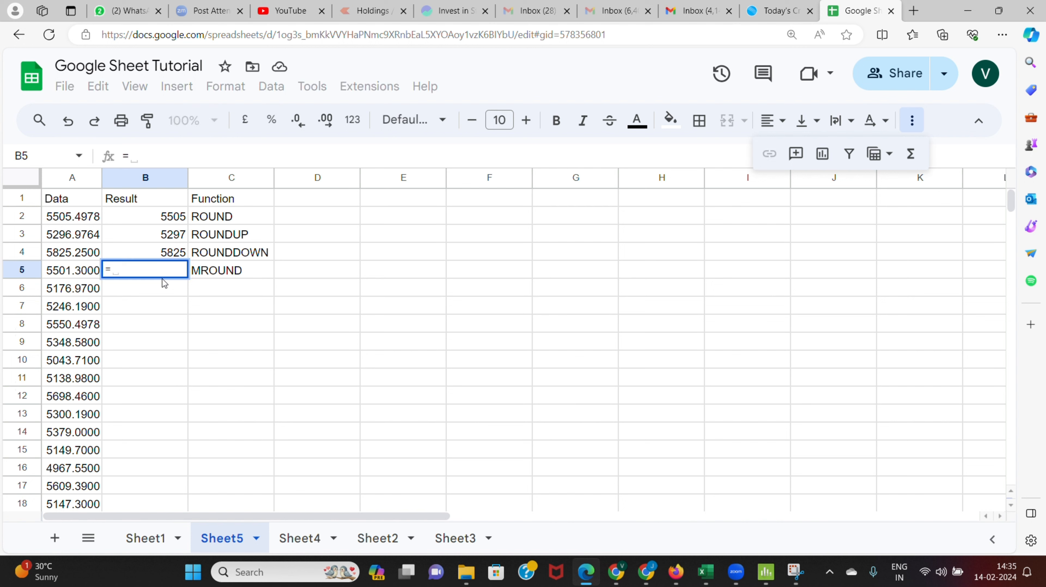
# Enter =MROUND(A5,500) in B5 so the fourth result shows 5500
pyautogui.write('mro')
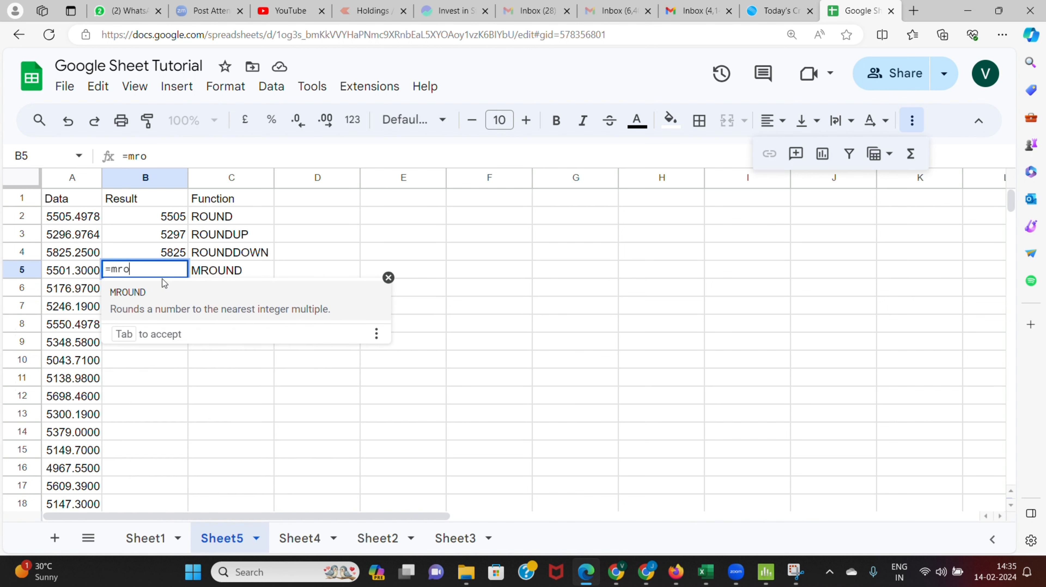
pyautogui.press('Tab')
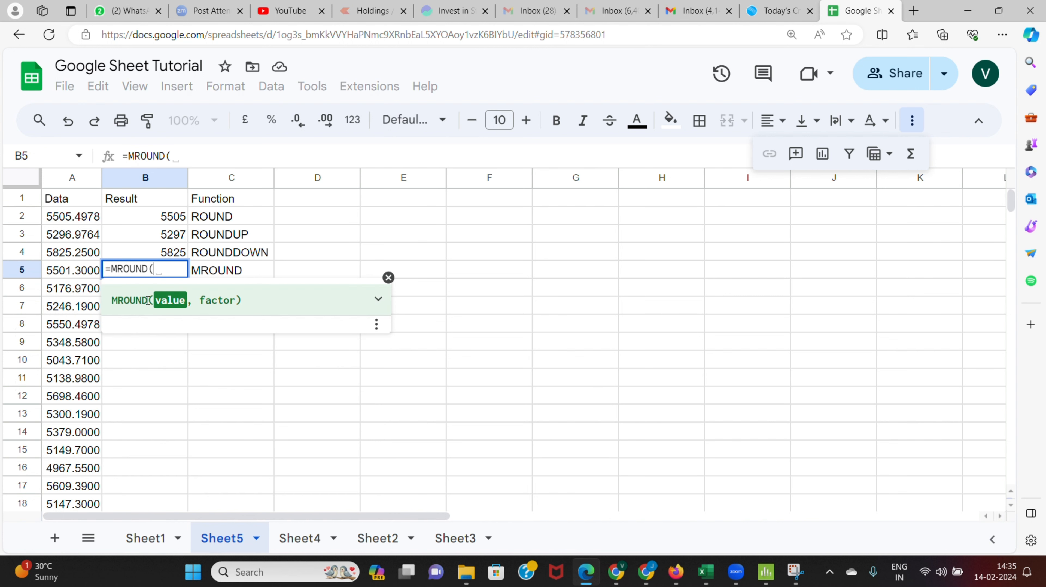
pyautogui.click(72, 270)
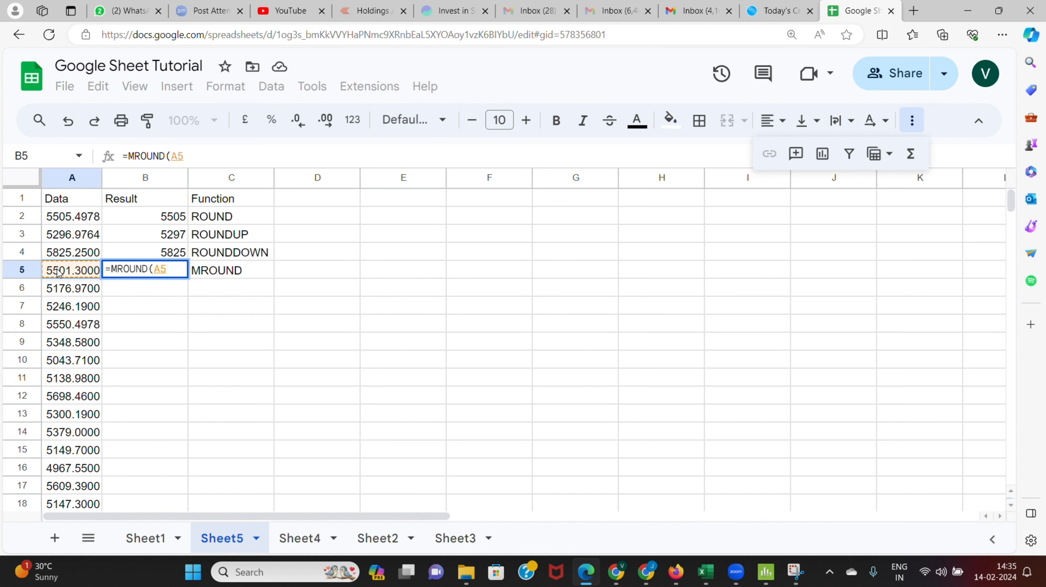
pyautogui.write(',')
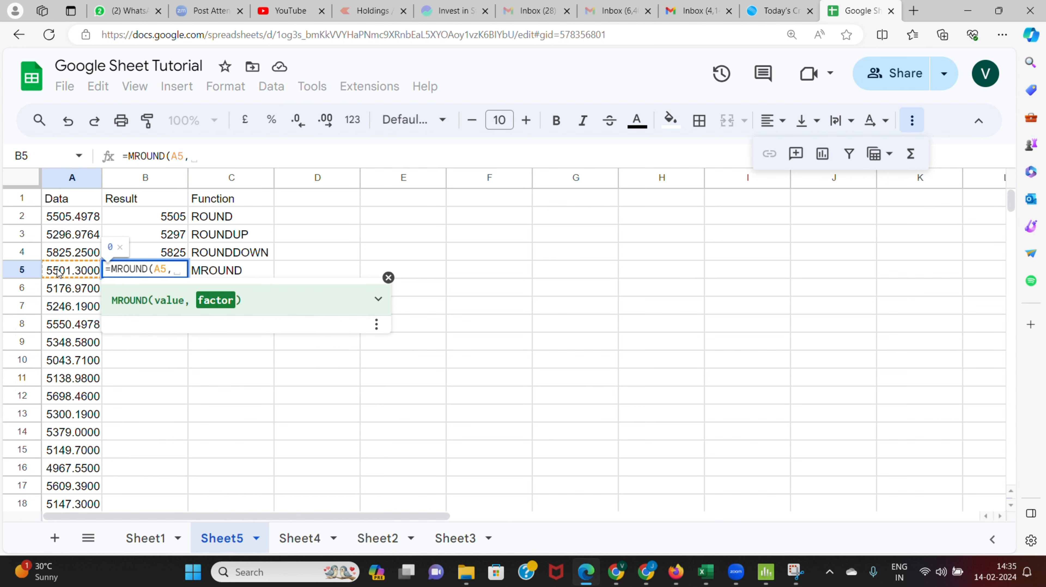
pyautogui.write('500)')
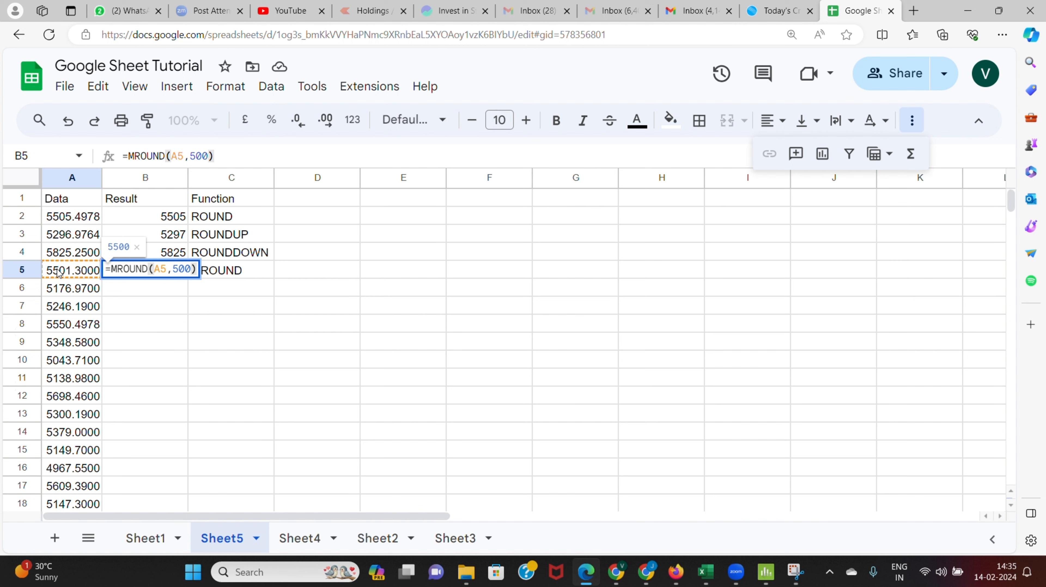
pyautogui.press('Enter')
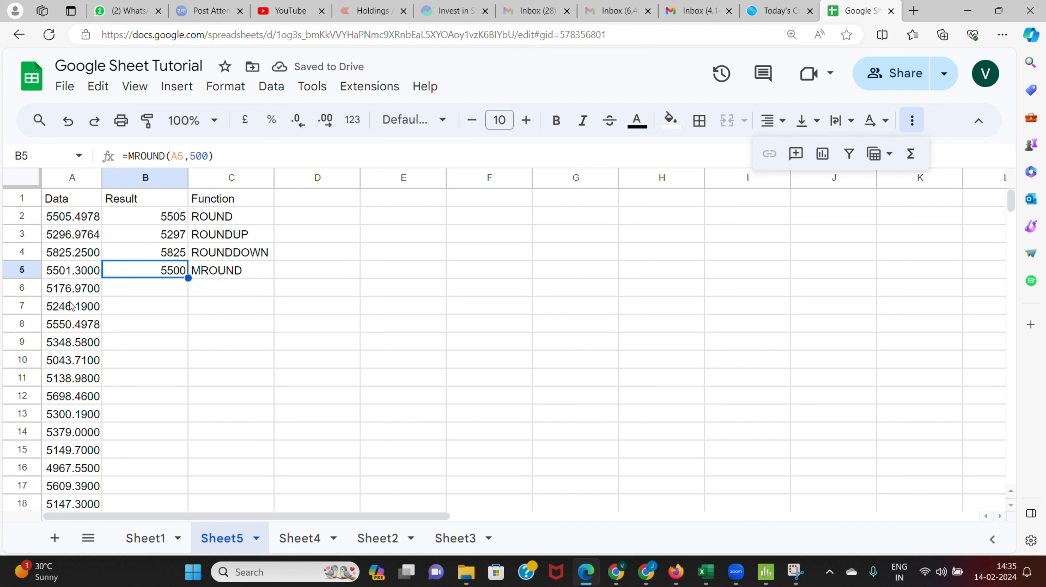
# Change A5 to 5650.3 then 5850.3 so B5's MROUND result updates to 6000
pyautogui.click(72, 270)
pyautogui.write('5650.3000')
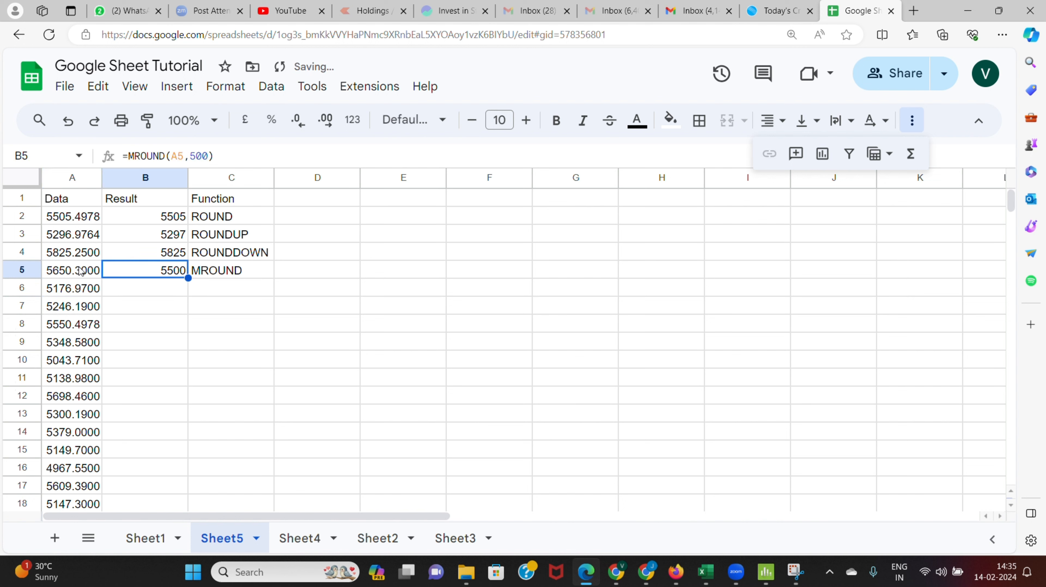
pyautogui.click(72, 270)
pyautogui.write('5850.3000')
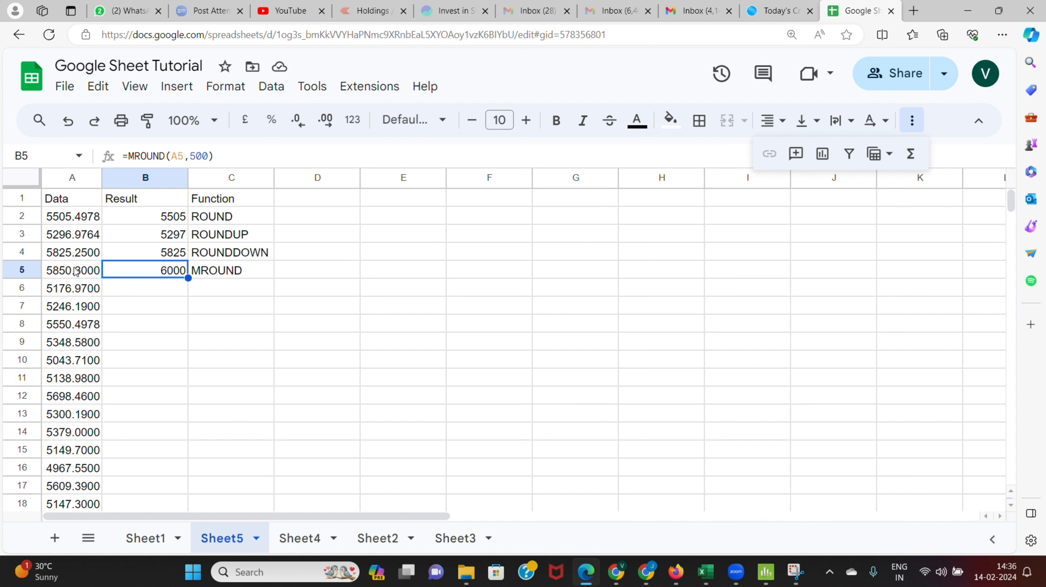
pyautogui.moveTo(76, 275)
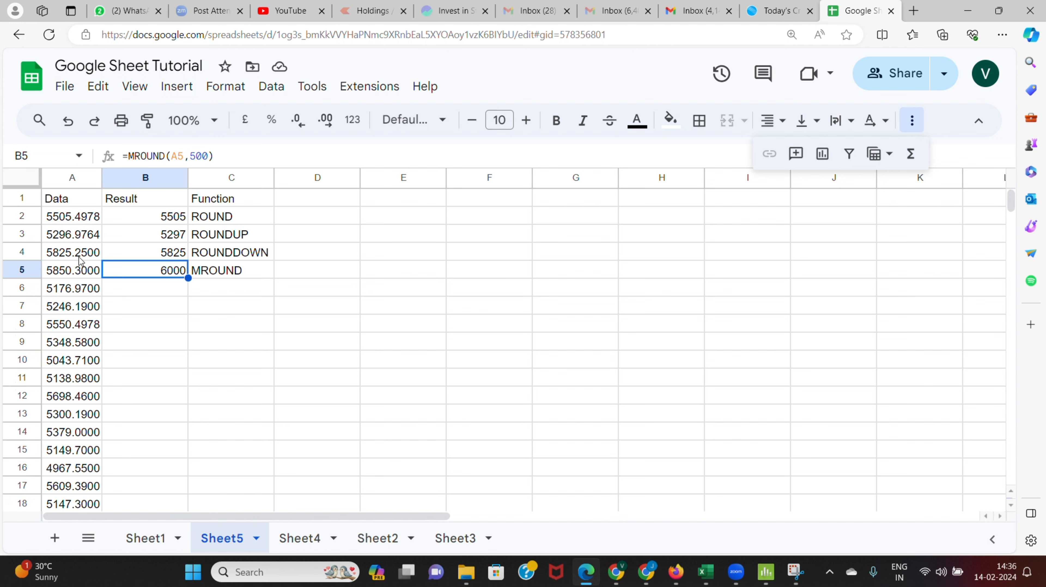
pyautogui.moveTo(479, 18)
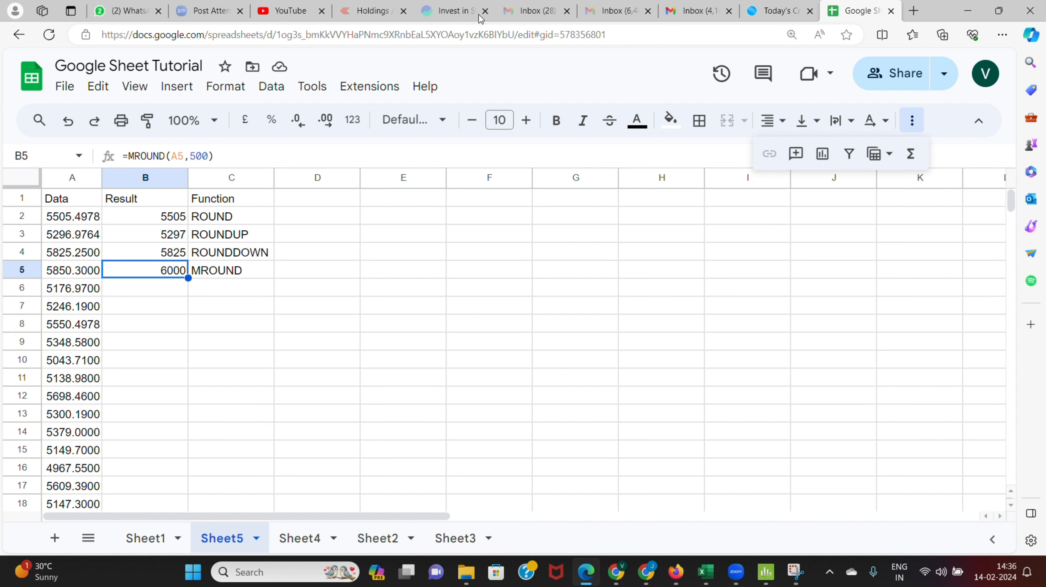